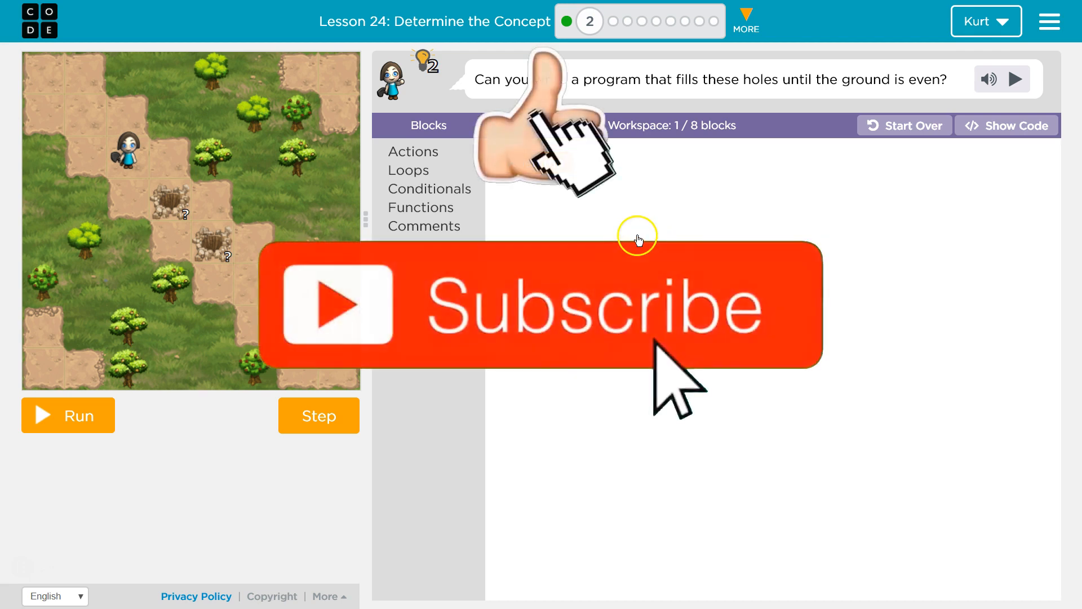
# Add a 'while there is a hole' loop holding 'fill 1' to the workspace
pyautogui.click(408, 170)
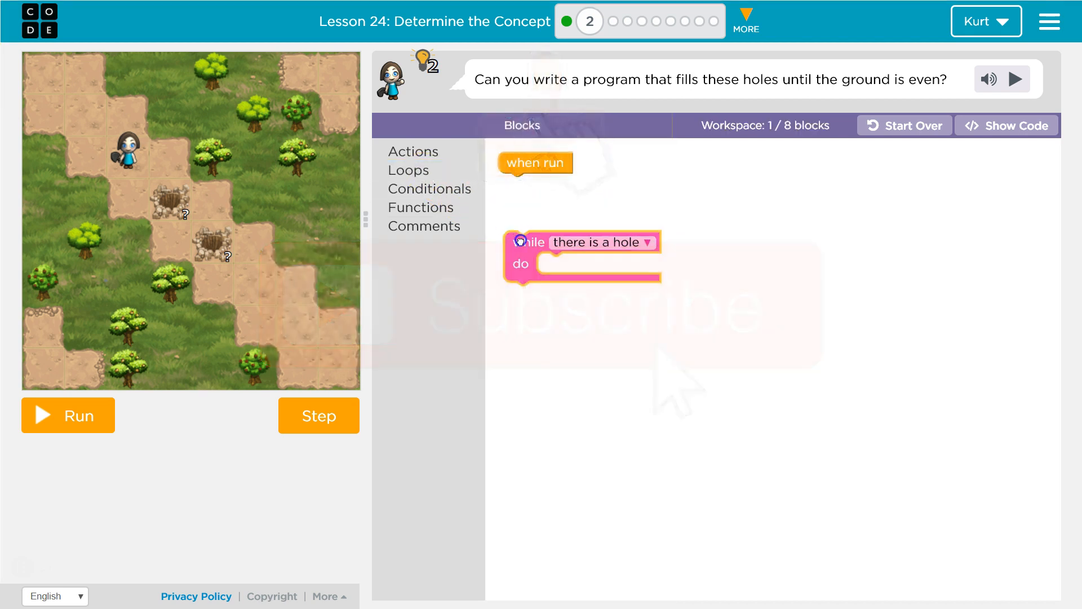
pyautogui.click(412, 151)
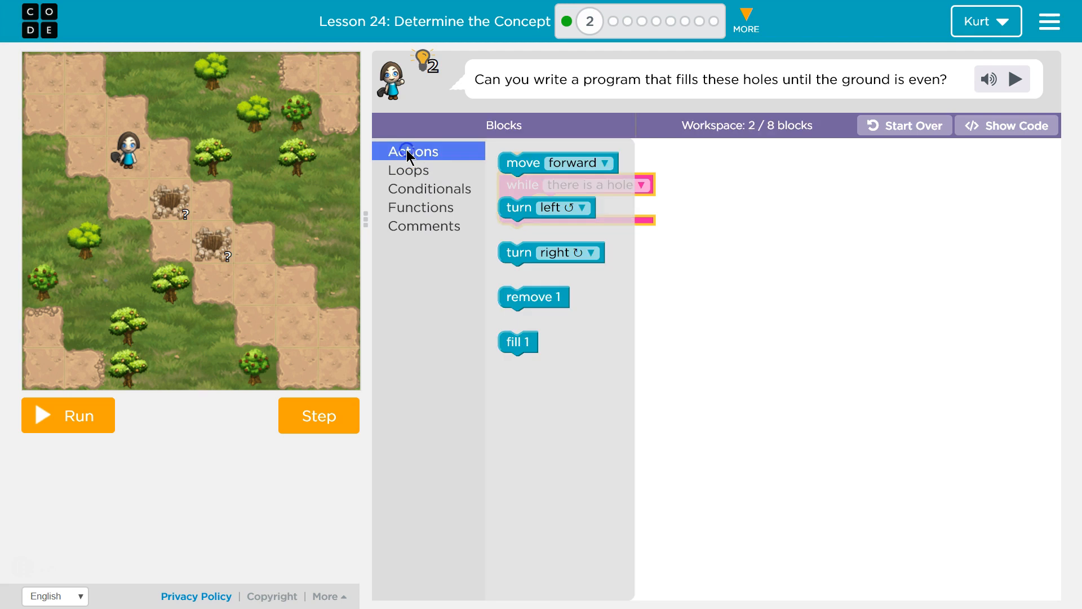
pyautogui.moveTo(525, 184)
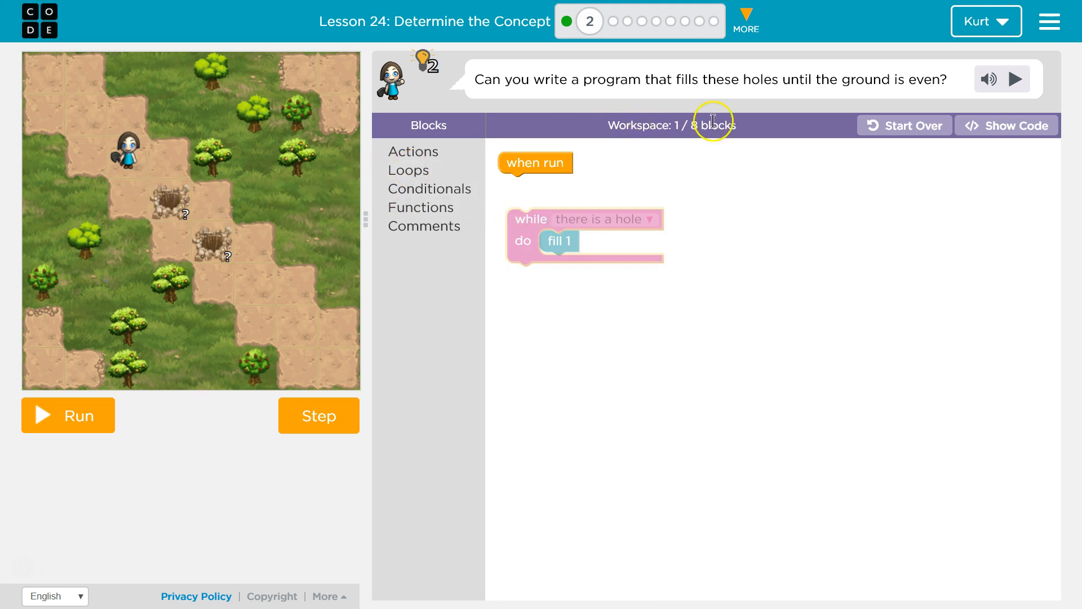
# Attach move forward, turn left, move forward under 'when run', then the while-hole loop
pyautogui.click(413, 151)
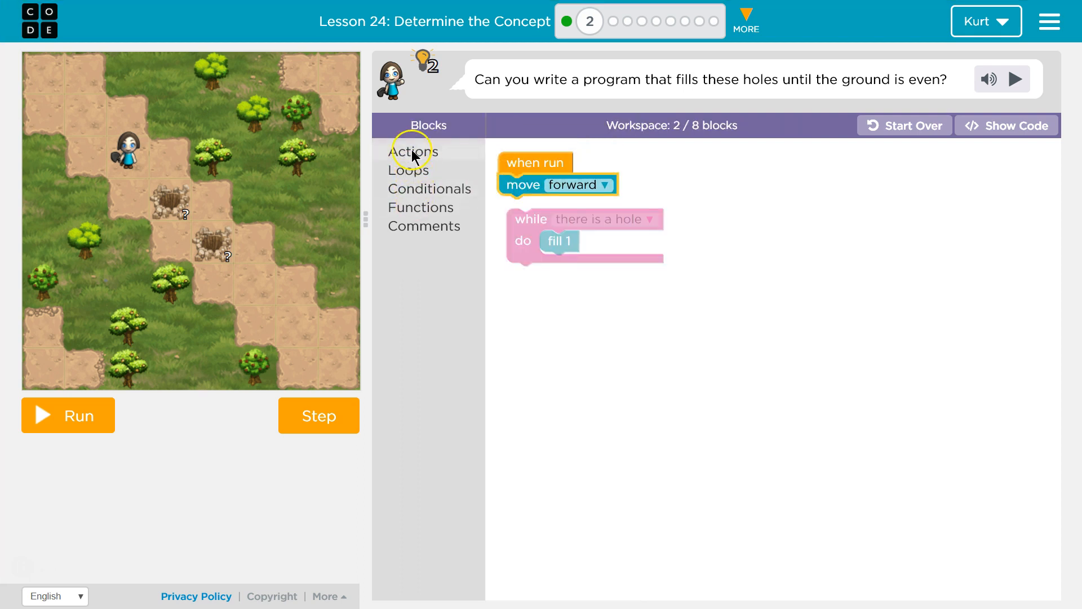
pyautogui.click(413, 151)
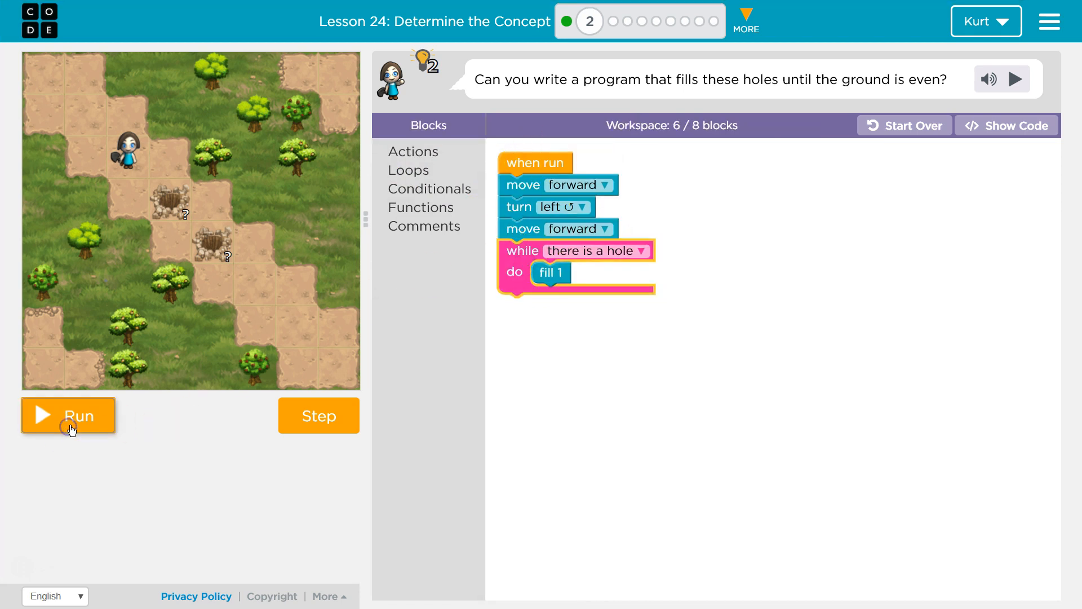
# Run the program, filling the first hole, and add a final turn right
pyautogui.click(67, 414)
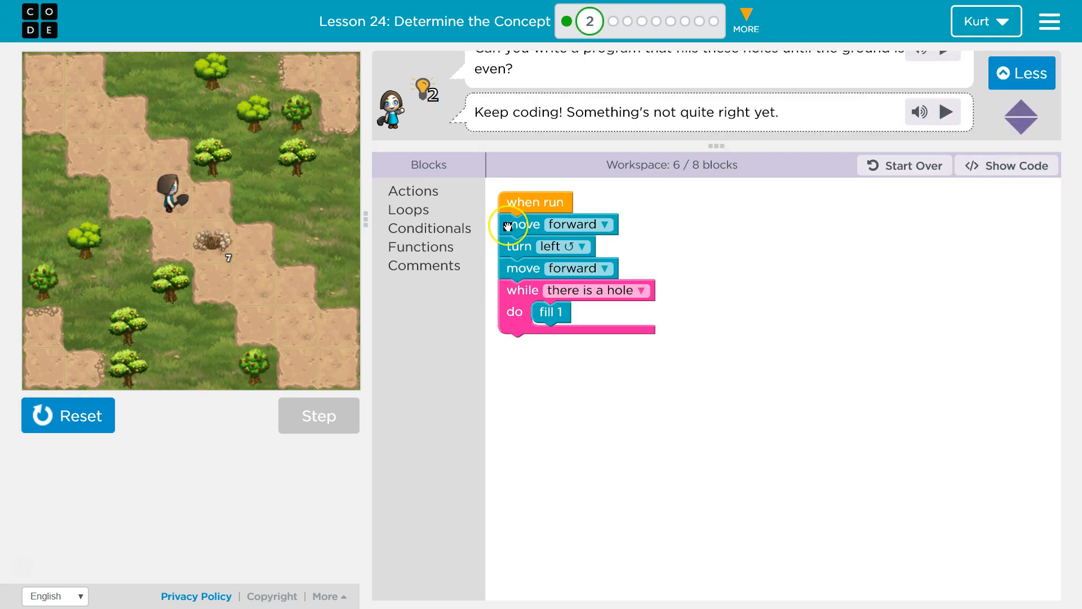
pyautogui.moveTo(526, 224)
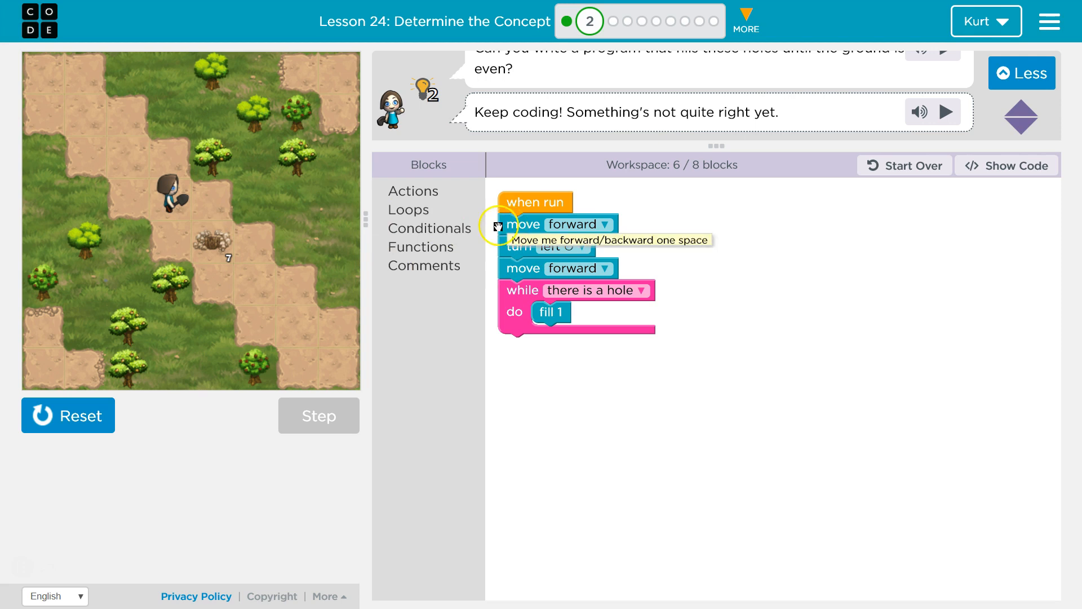
pyautogui.moveTo(447, 287)
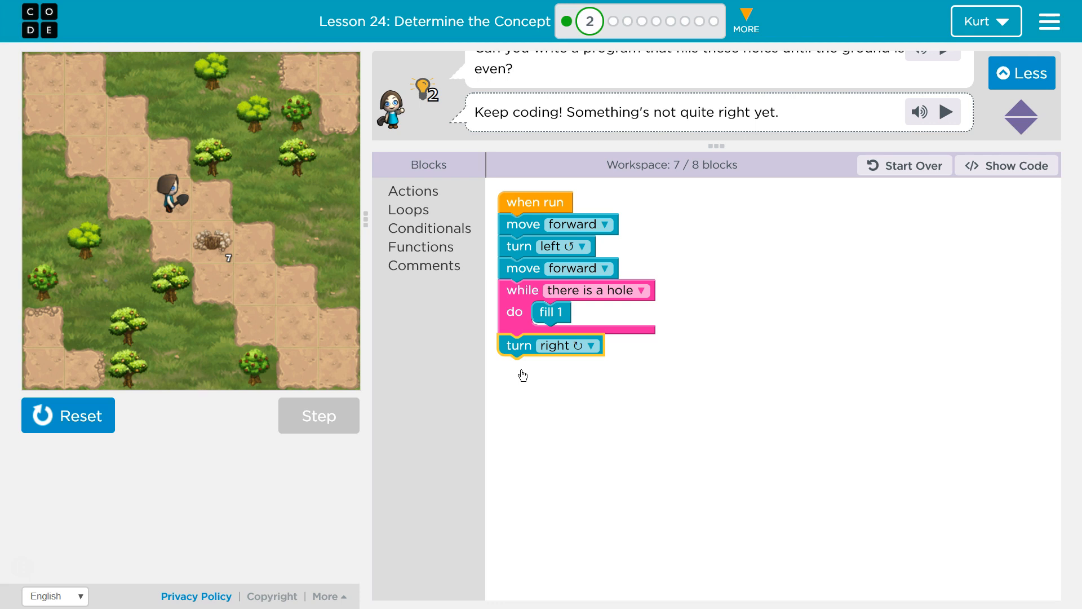
pyautogui.moveTo(397, 210)
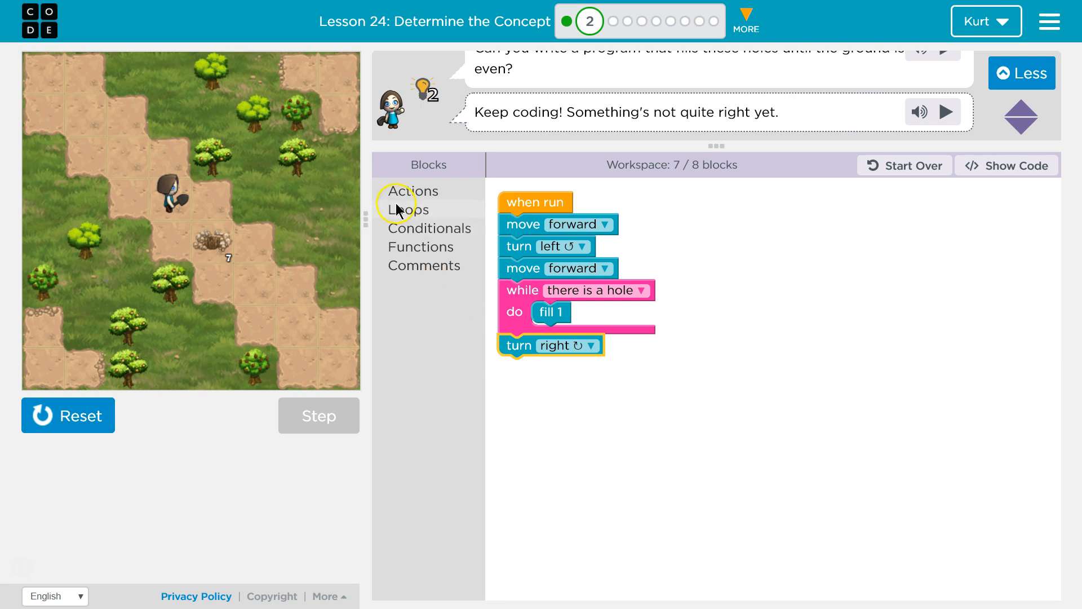
# Wrap all eight blocks, including turn right, inside a 'repeat 2 times' loop
pyautogui.click(409, 209)
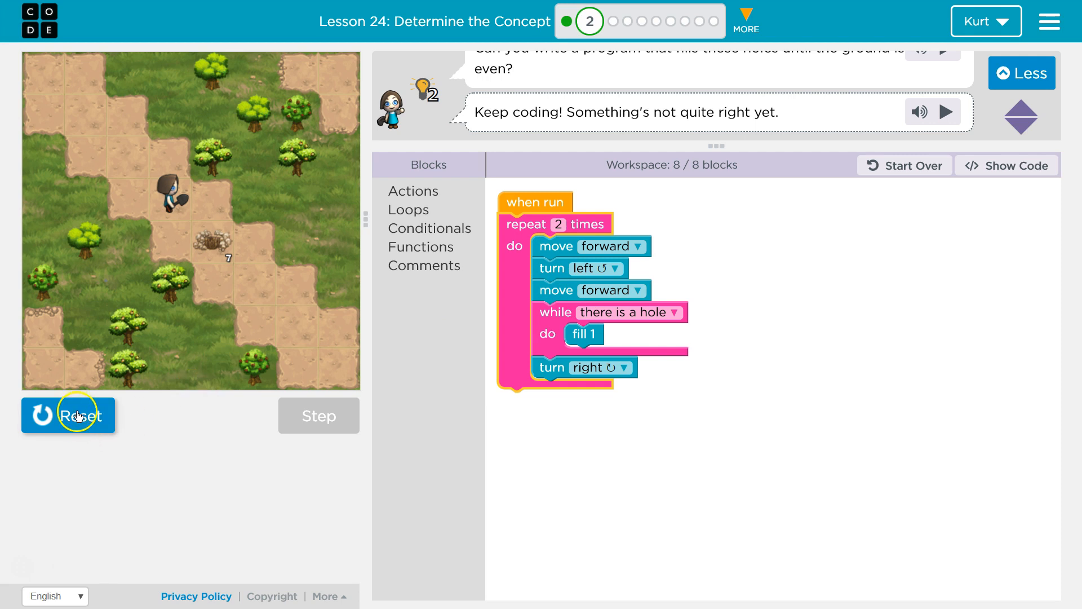
# Reset the board and run the repeat-loop program
pyautogui.click(68, 414)
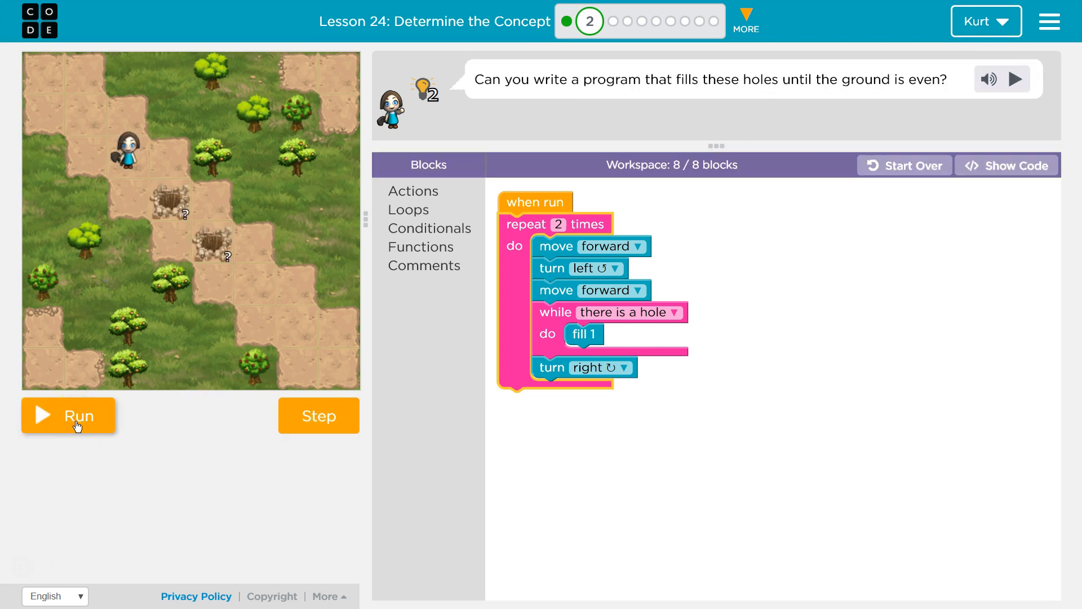
pyautogui.click(68, 414)
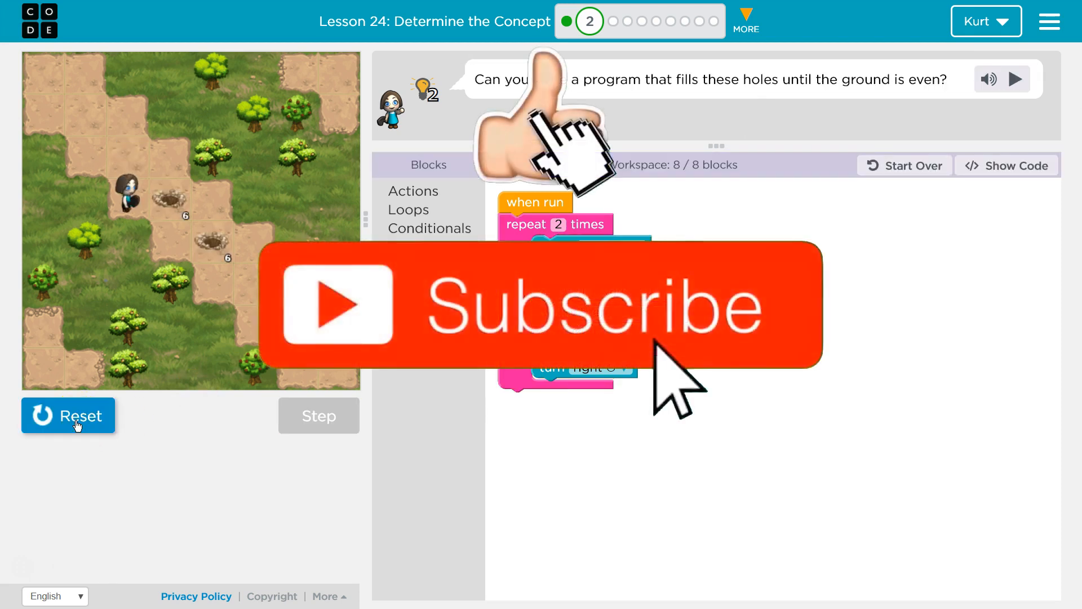